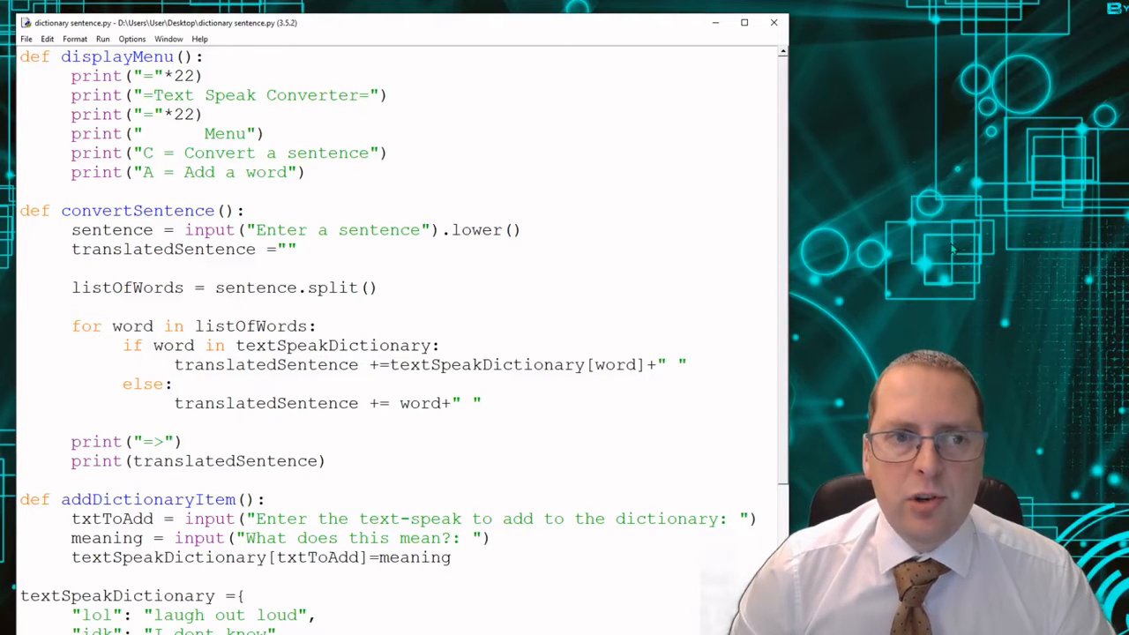
mouse_move(863, 139)
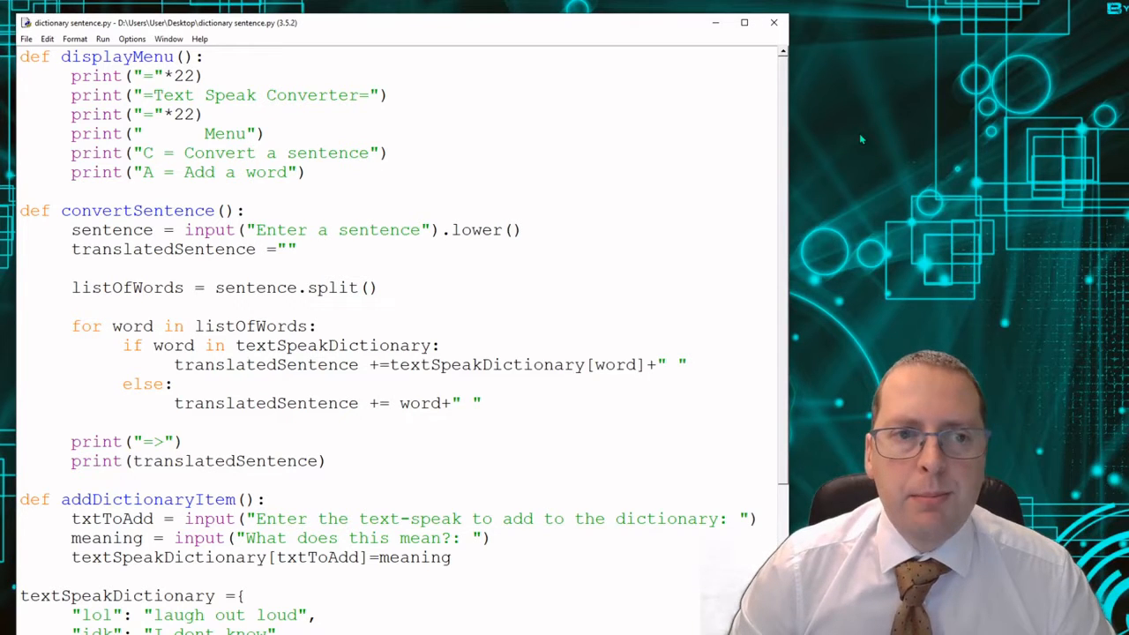
mouse_move(860, 83)
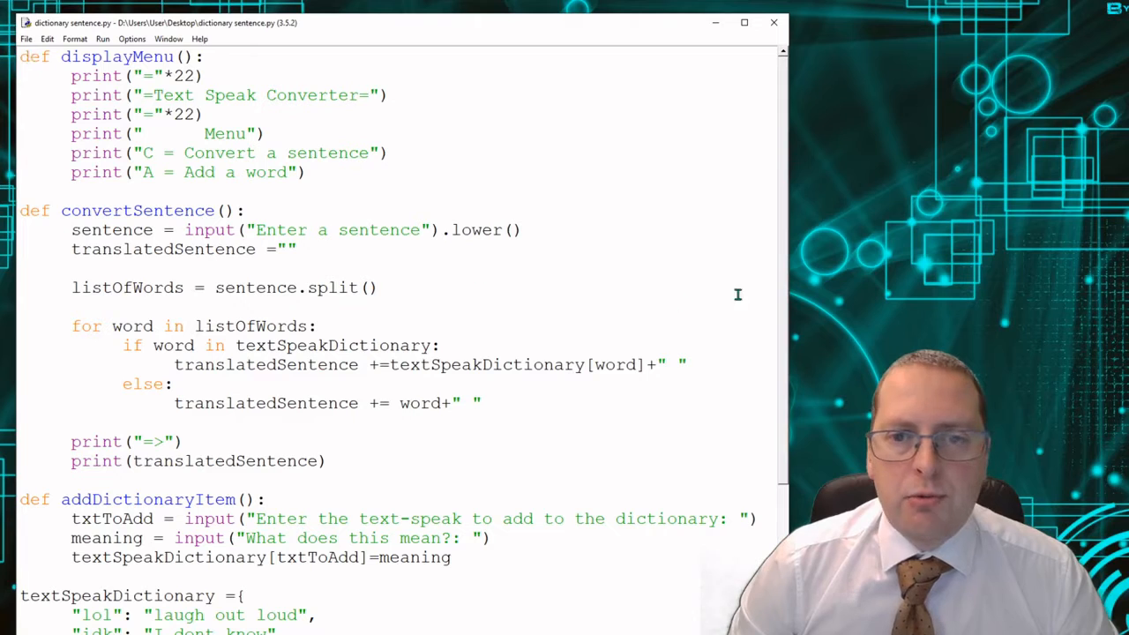
mouse_move(784, 125)
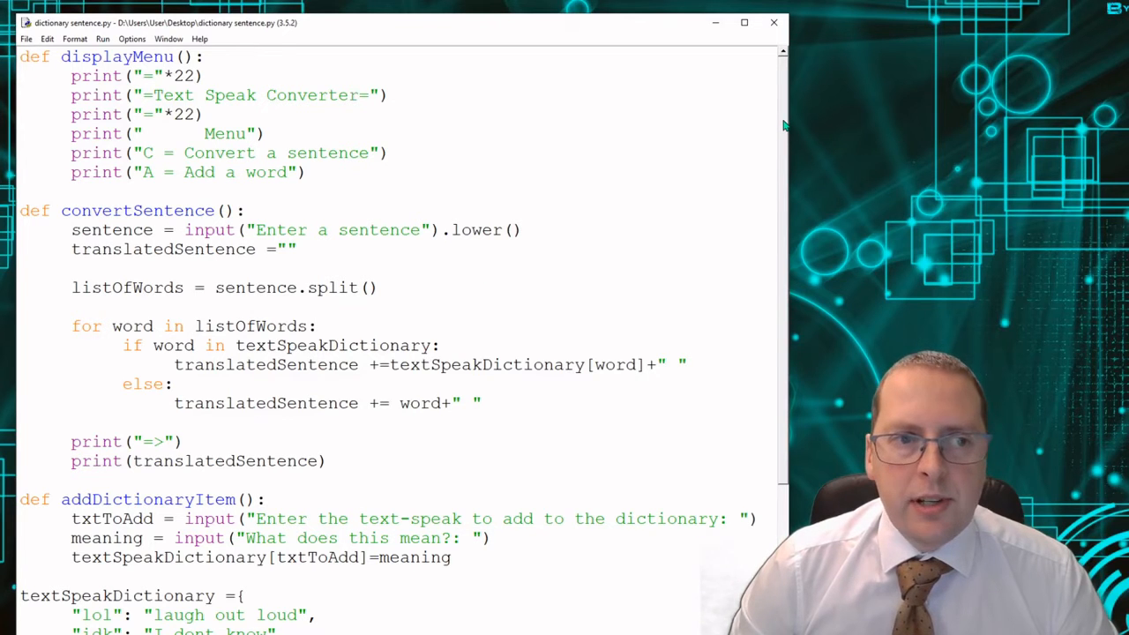
mouse_move(348, 166)
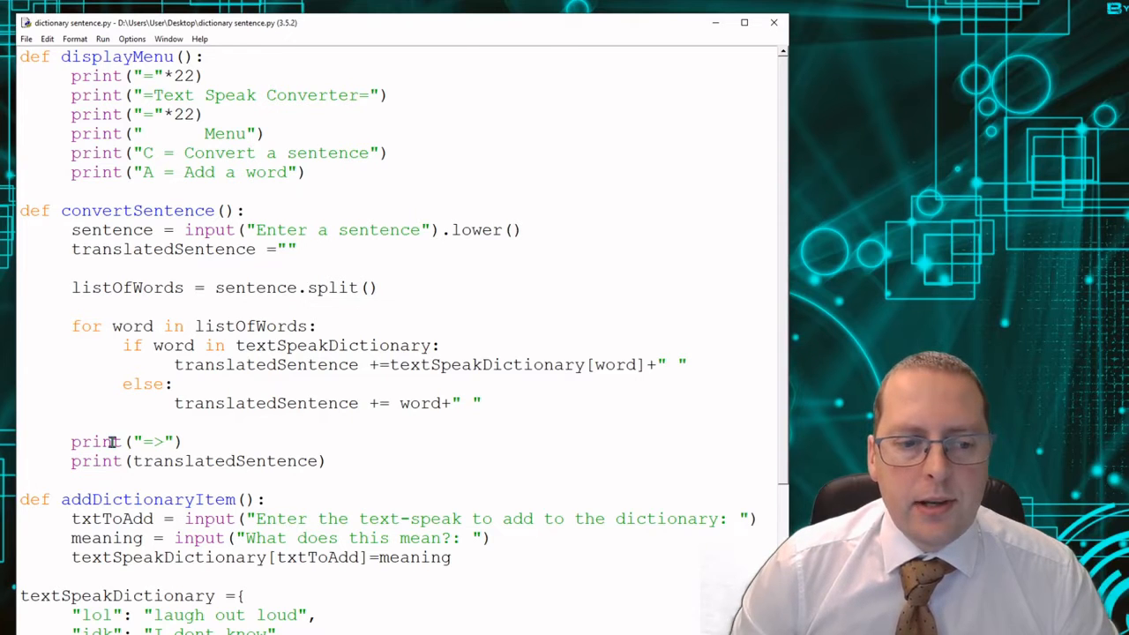
Scroll through the text-speak script, then run it in the Python shell with F5.
scroll("down", 3)
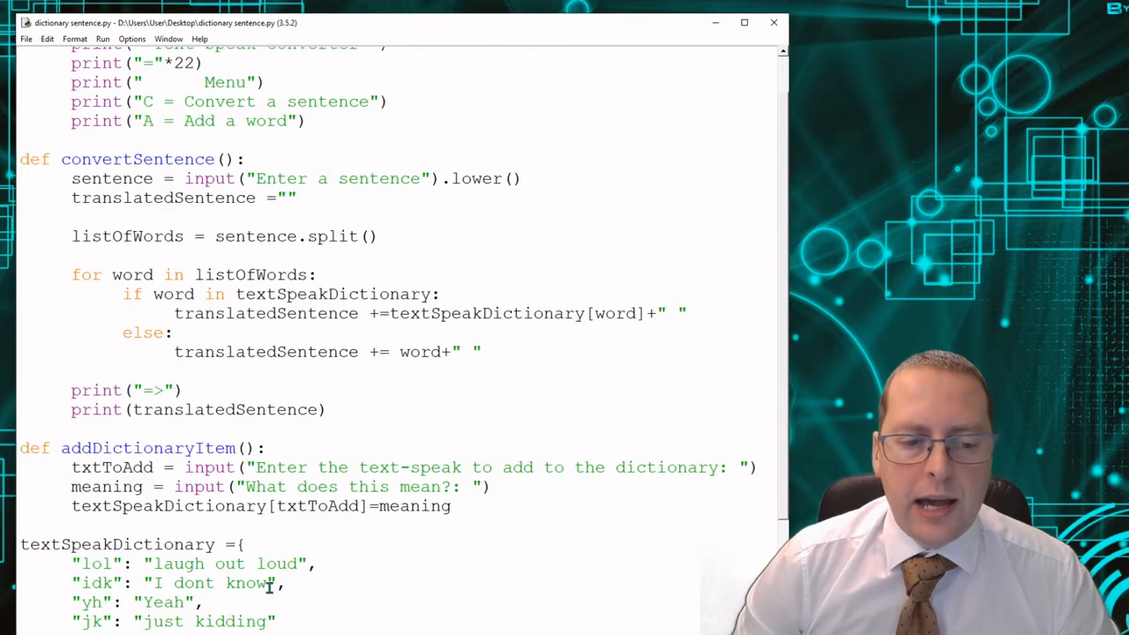
scroll("down", 3)
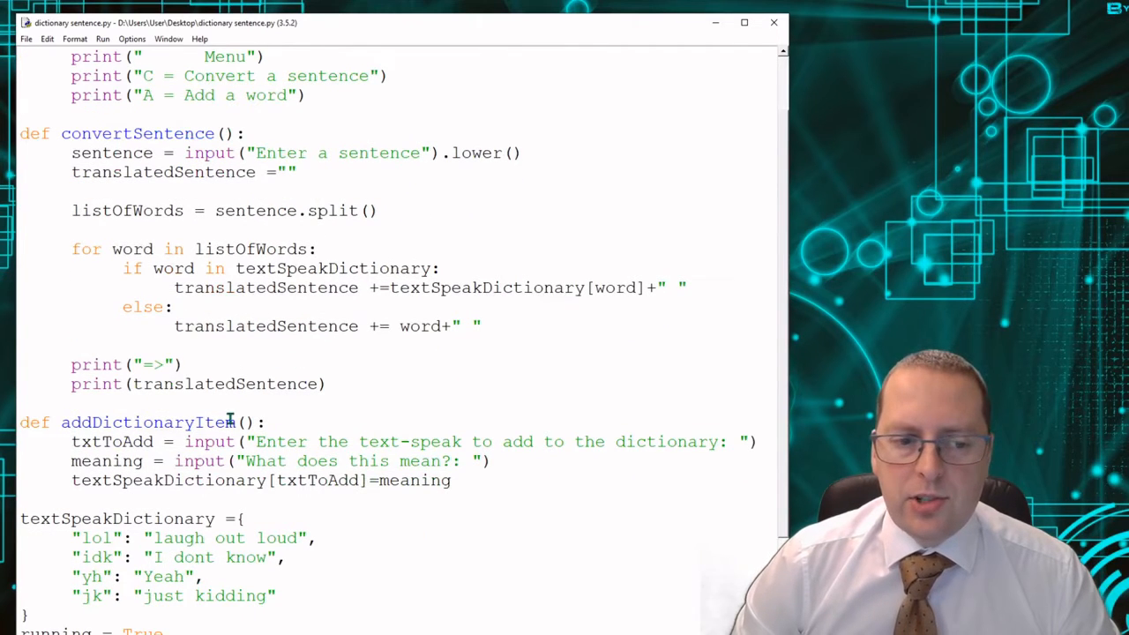
scroll("down", 3)
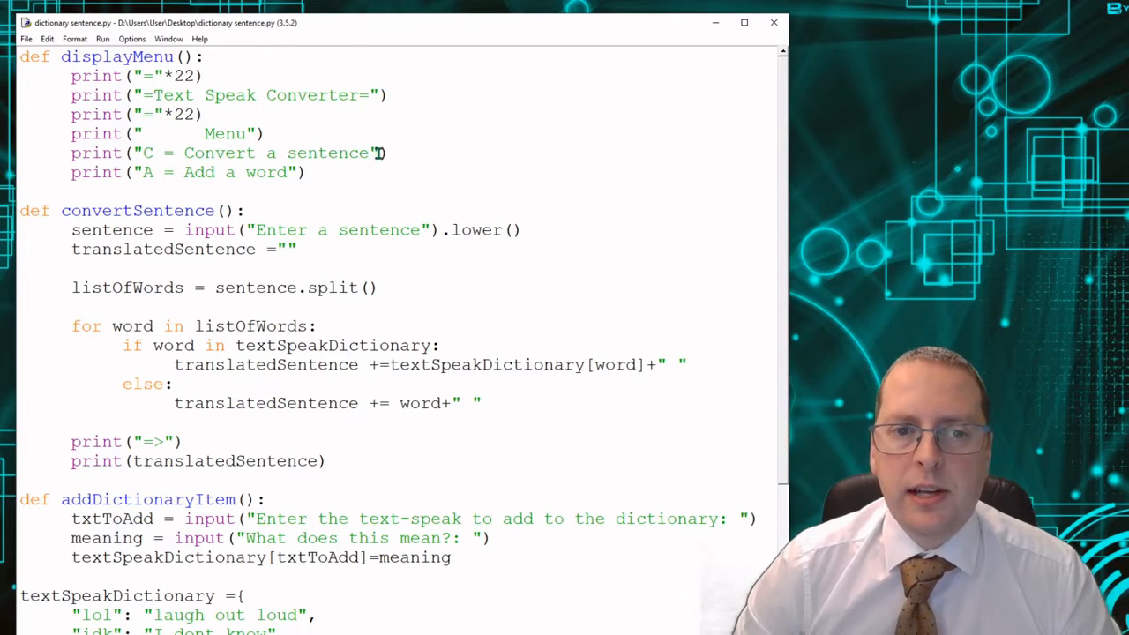
mouse_move(303, 172)
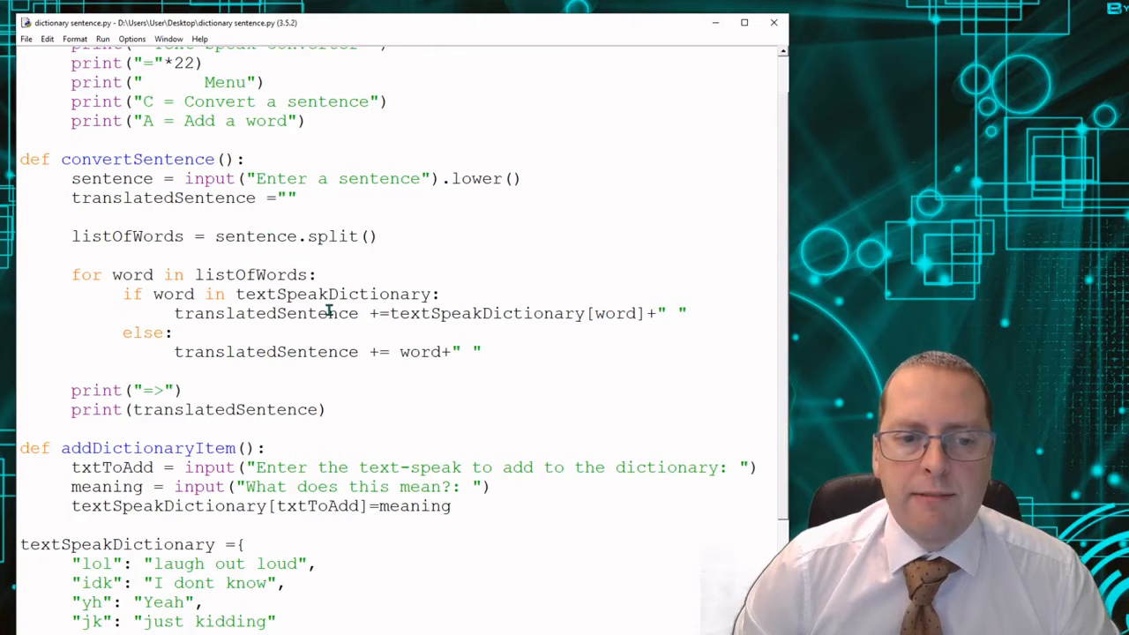
mouse_move(314, 329)
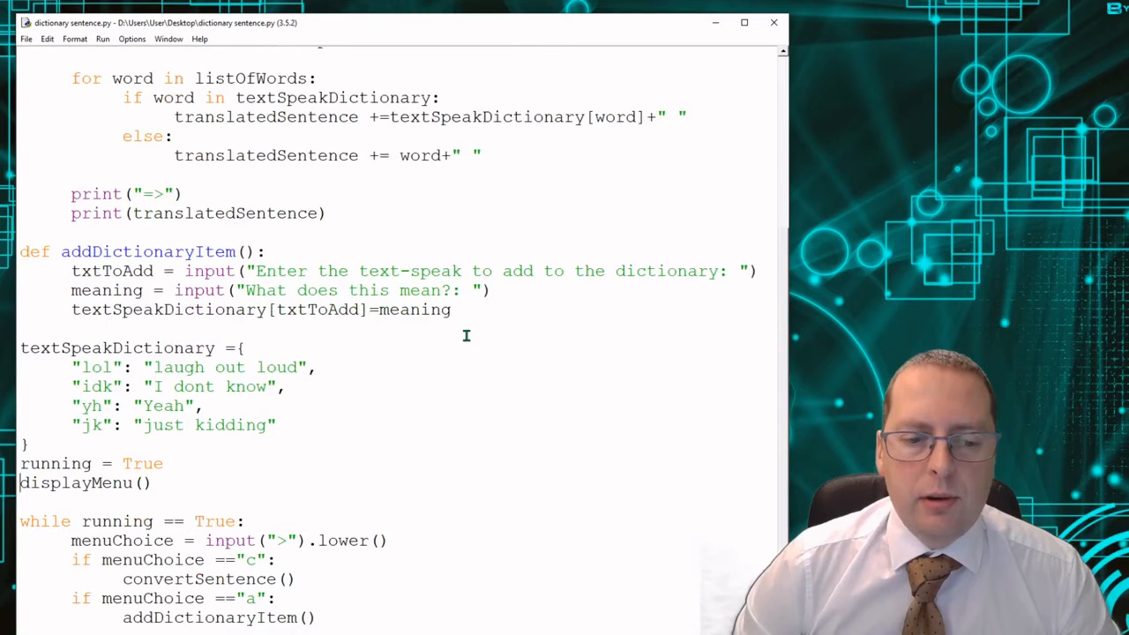
mouse_move(315, 477)
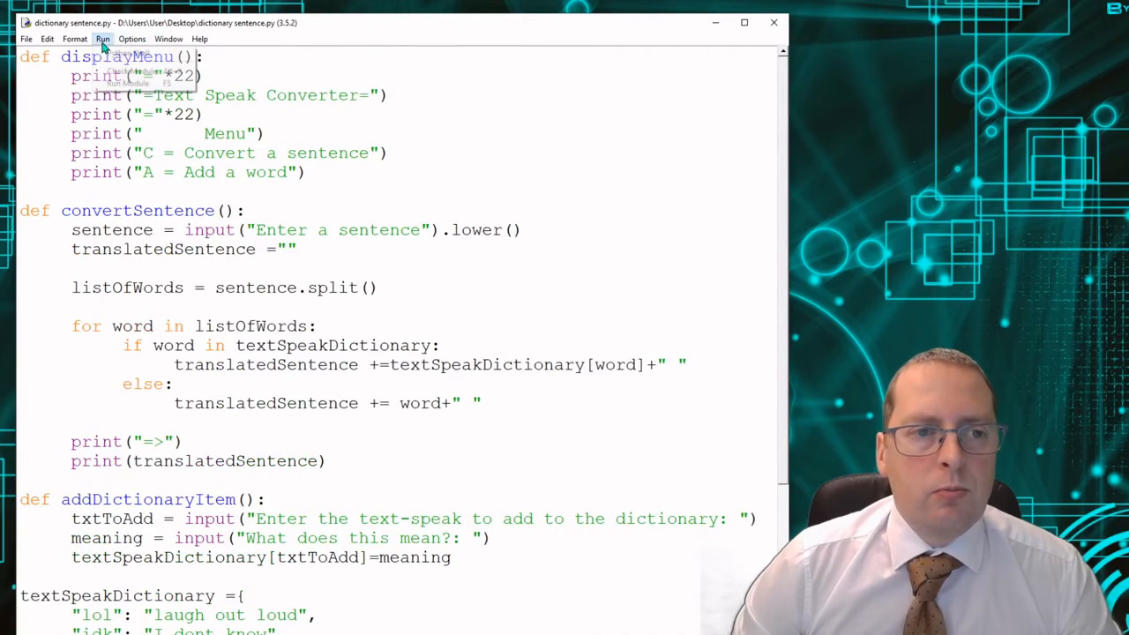
left_click(103, 39)
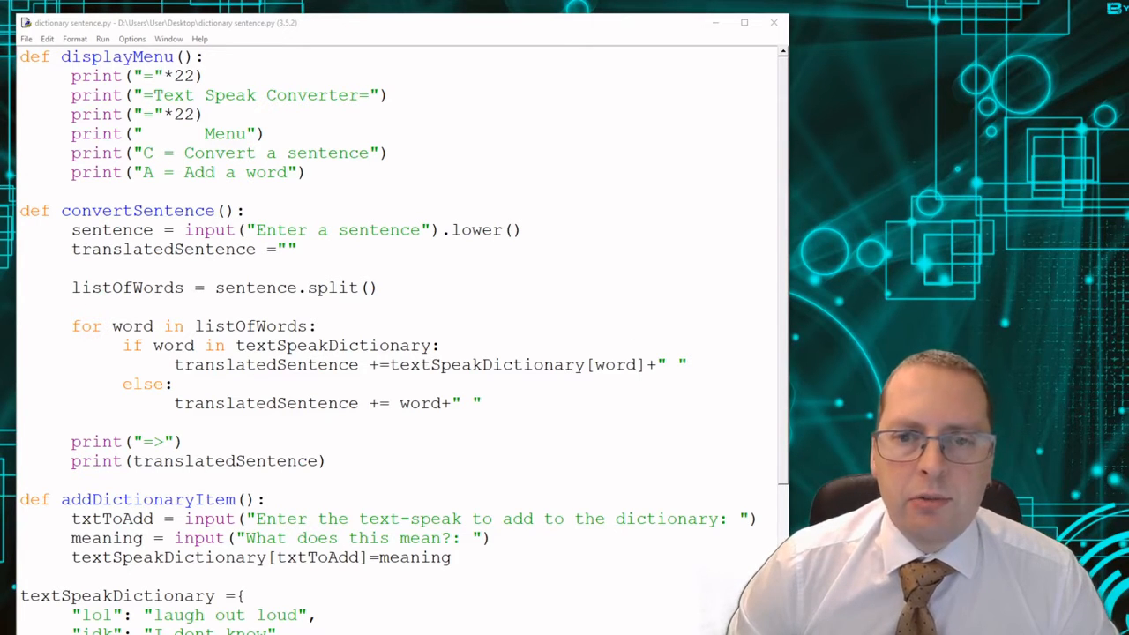
key("F5")
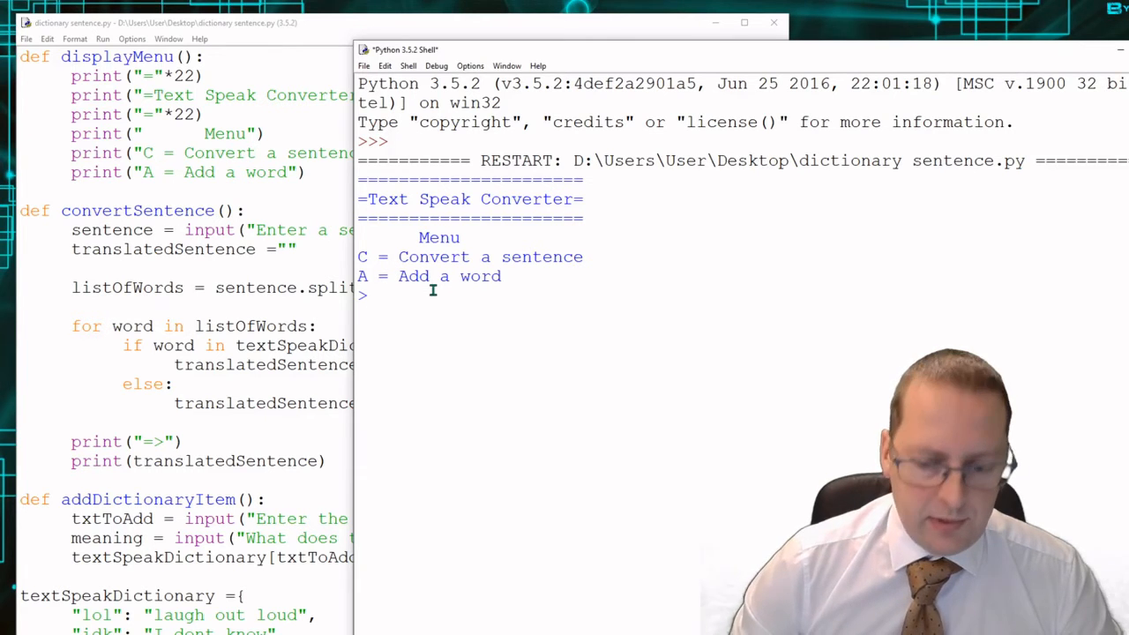
Choose option 'a' and add 'smh' meaning 'shaking my head' to the dictionary.
type("a")
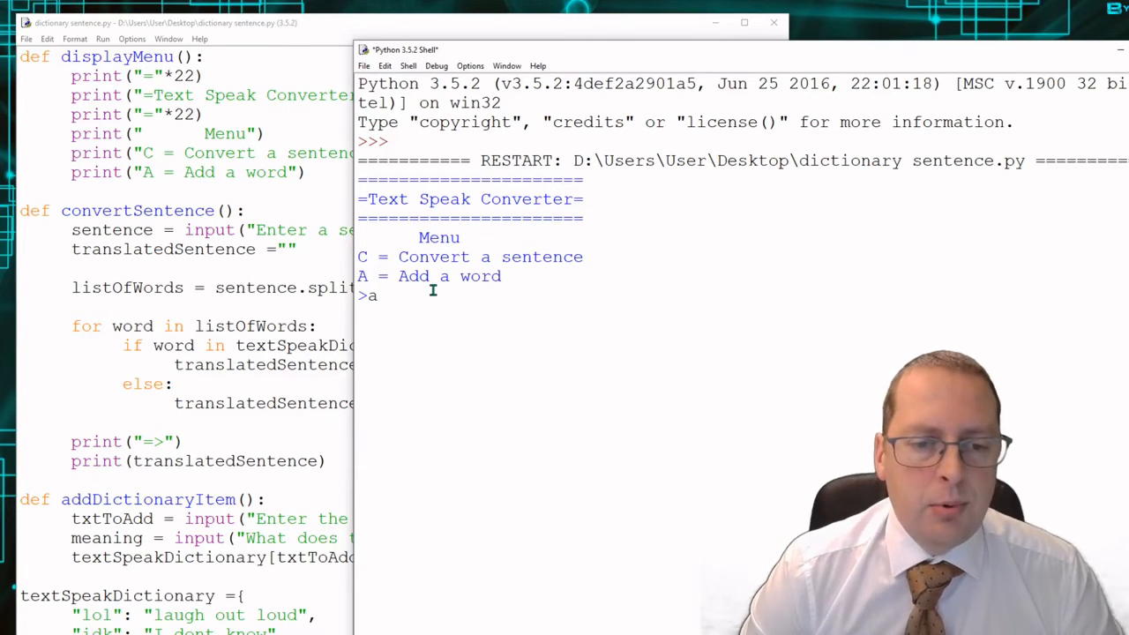
key("enter")
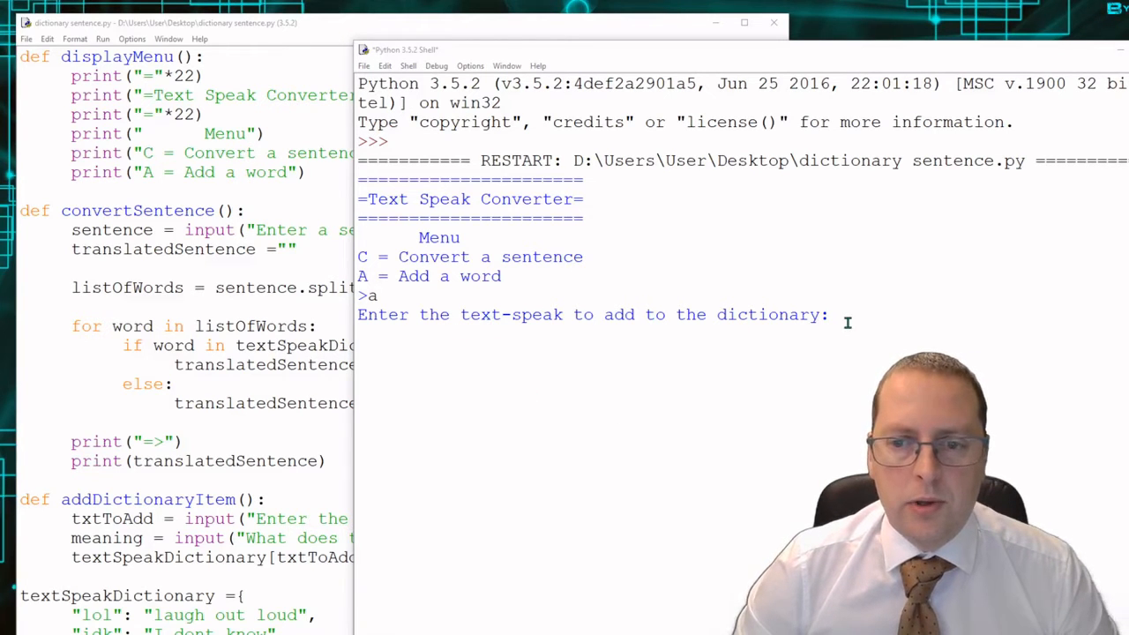
type("s")
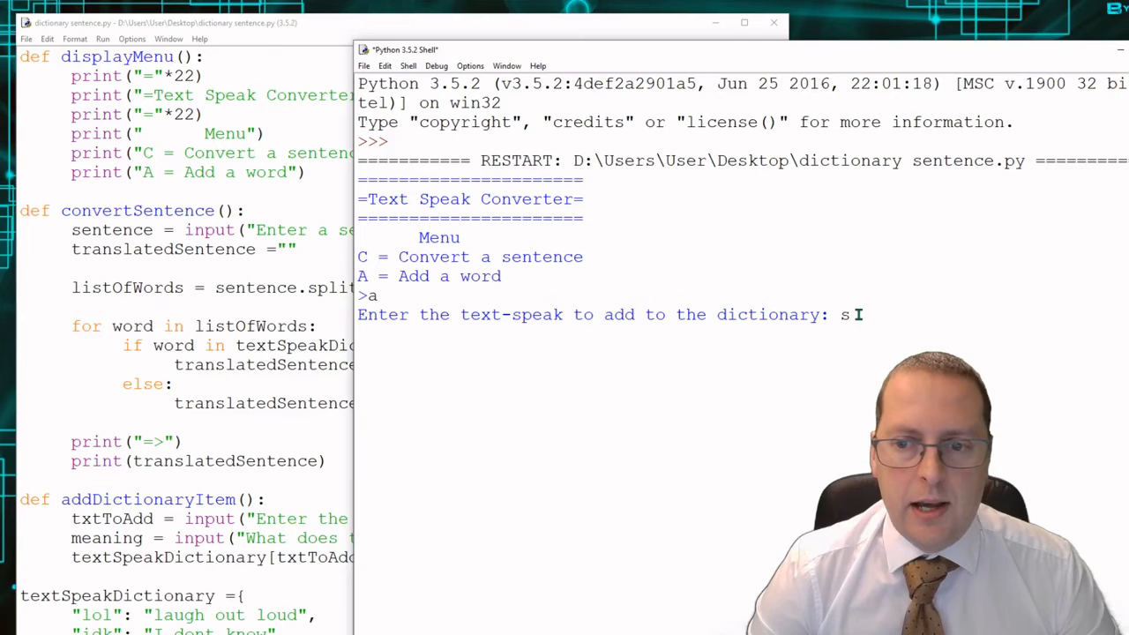
type("mh")
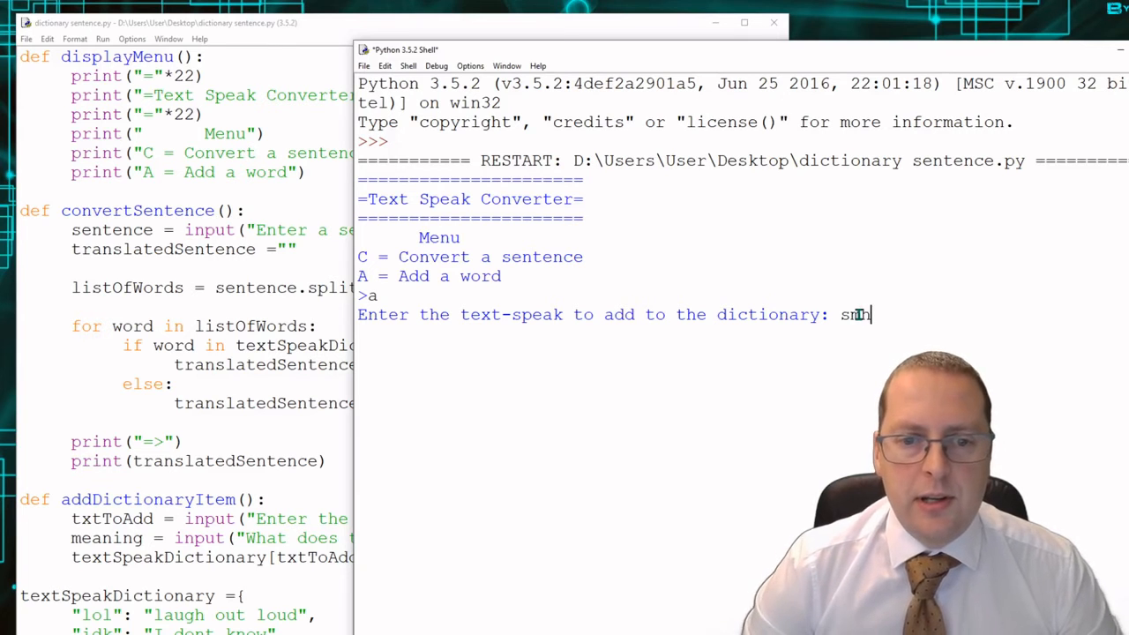
key("enter")
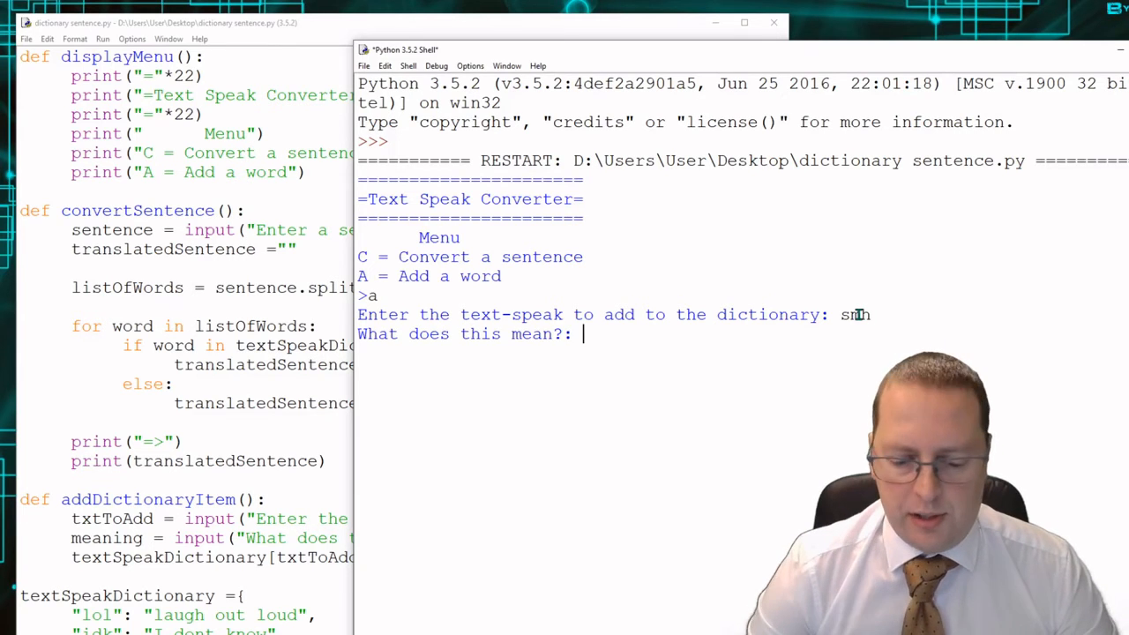
type("shakin")
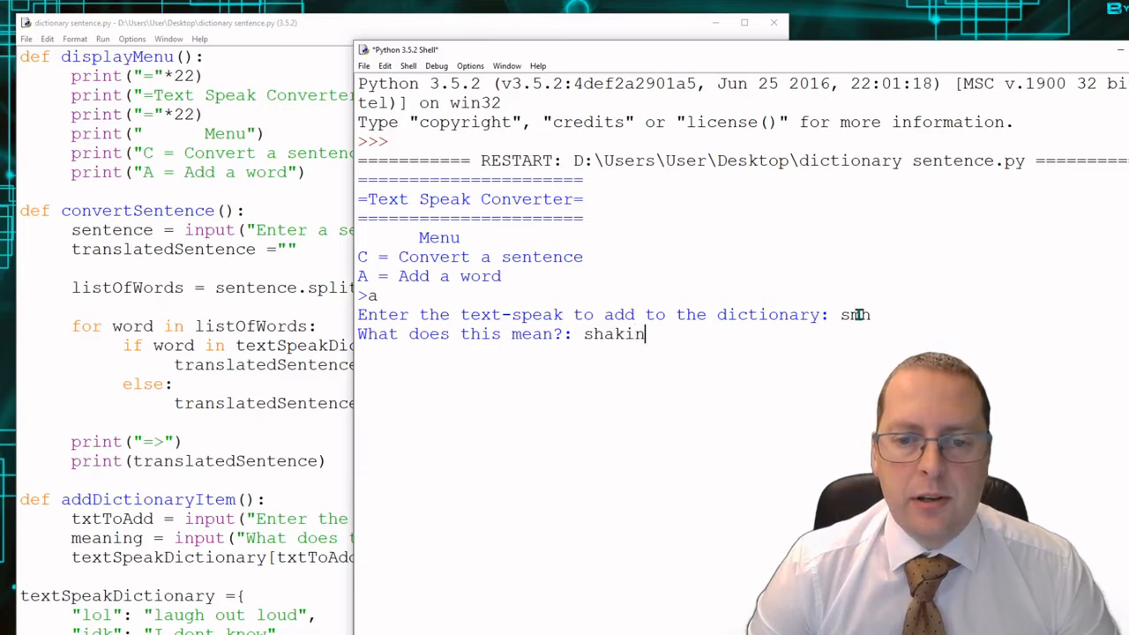
type("g my head")
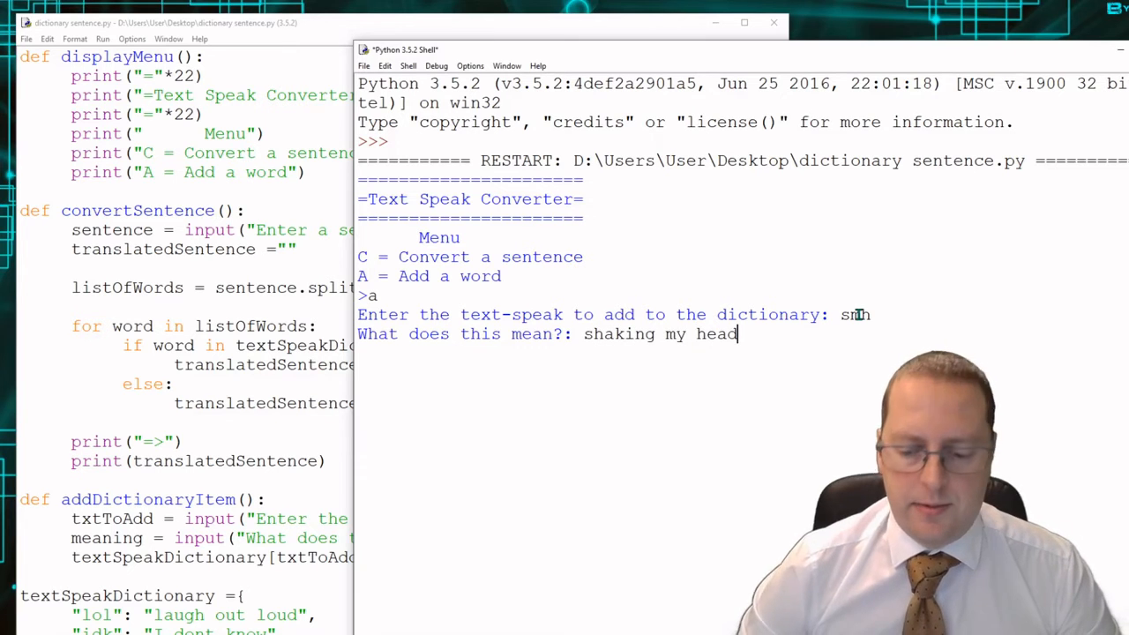
key("enter")
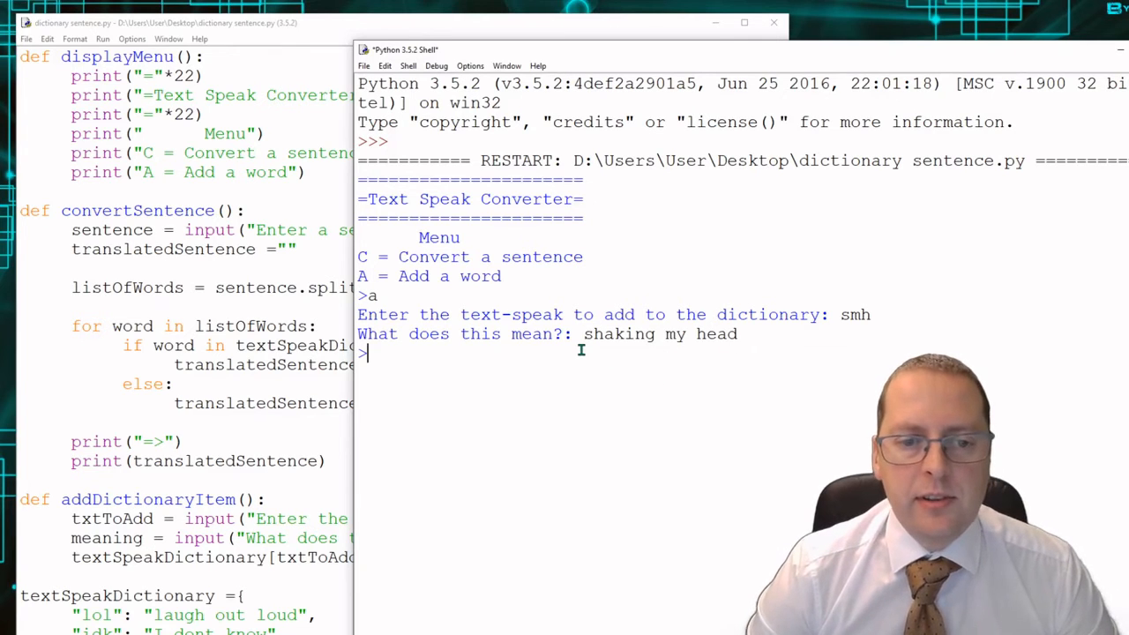
Choose option 'c' and type sentence text 'I am s' and 'answer' for conversion.
type("c")
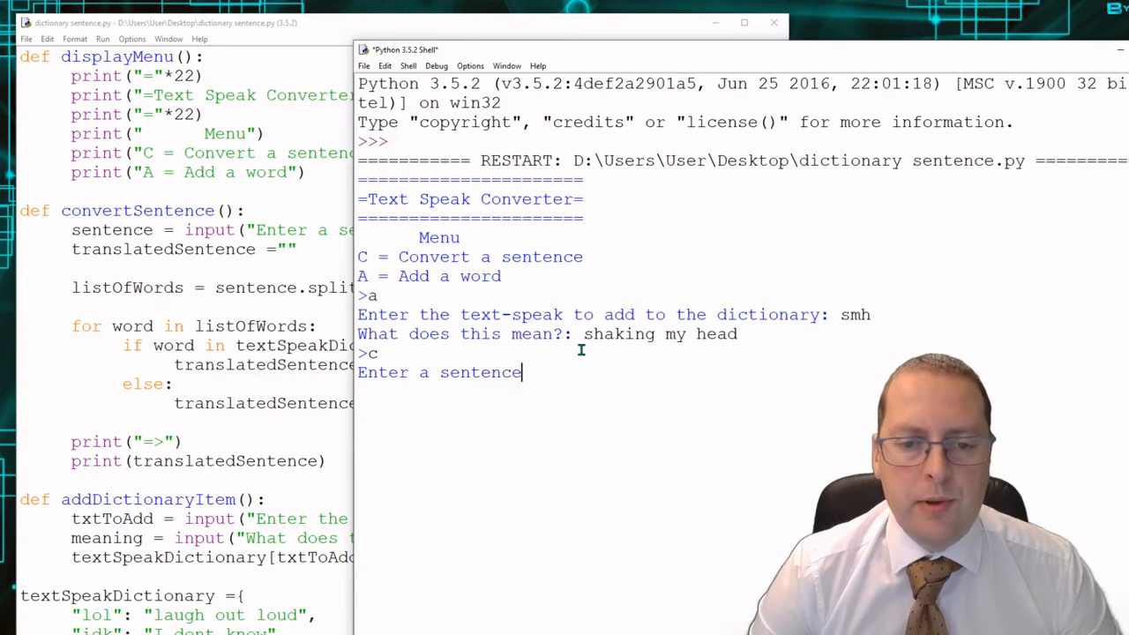
type("I am smh at that")
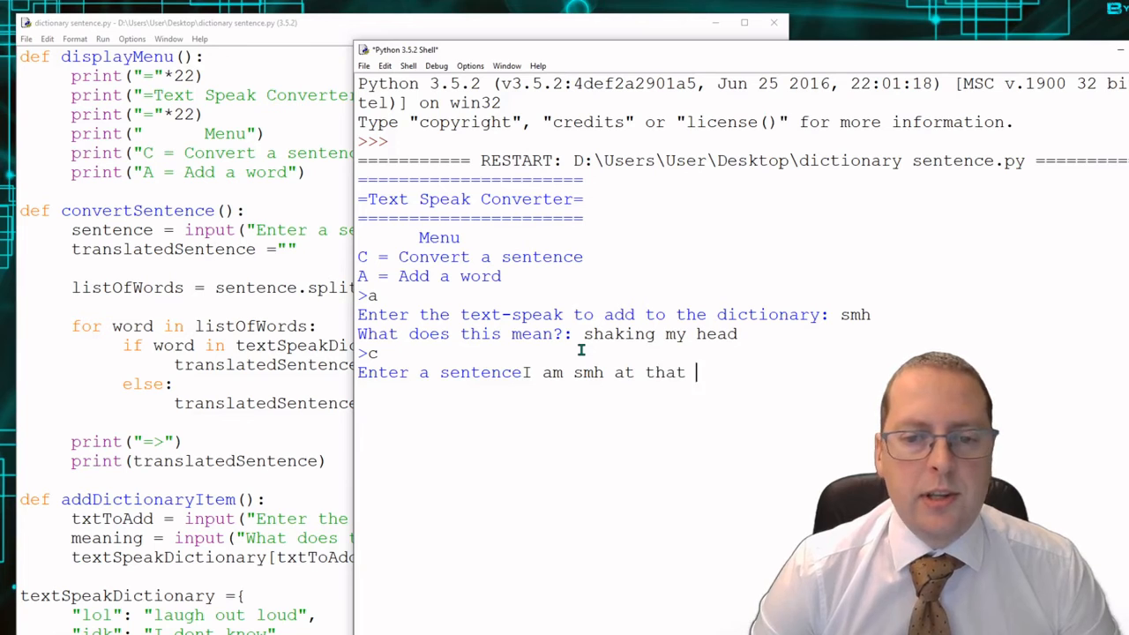
type("answer")
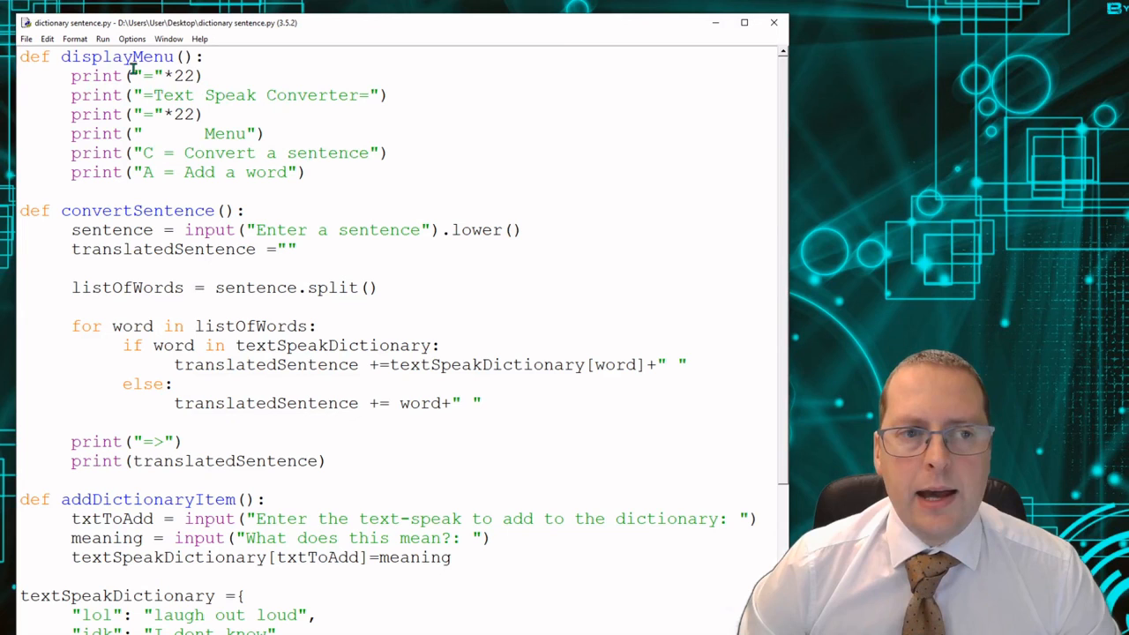
mouse_move(499, 191)
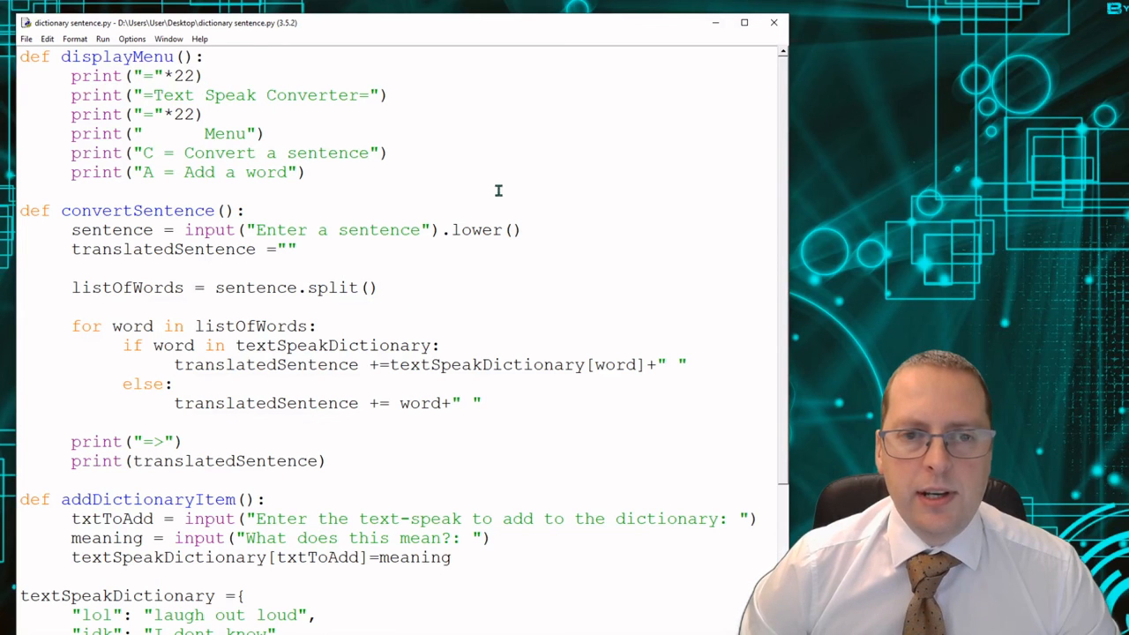
scroll("down", 3)
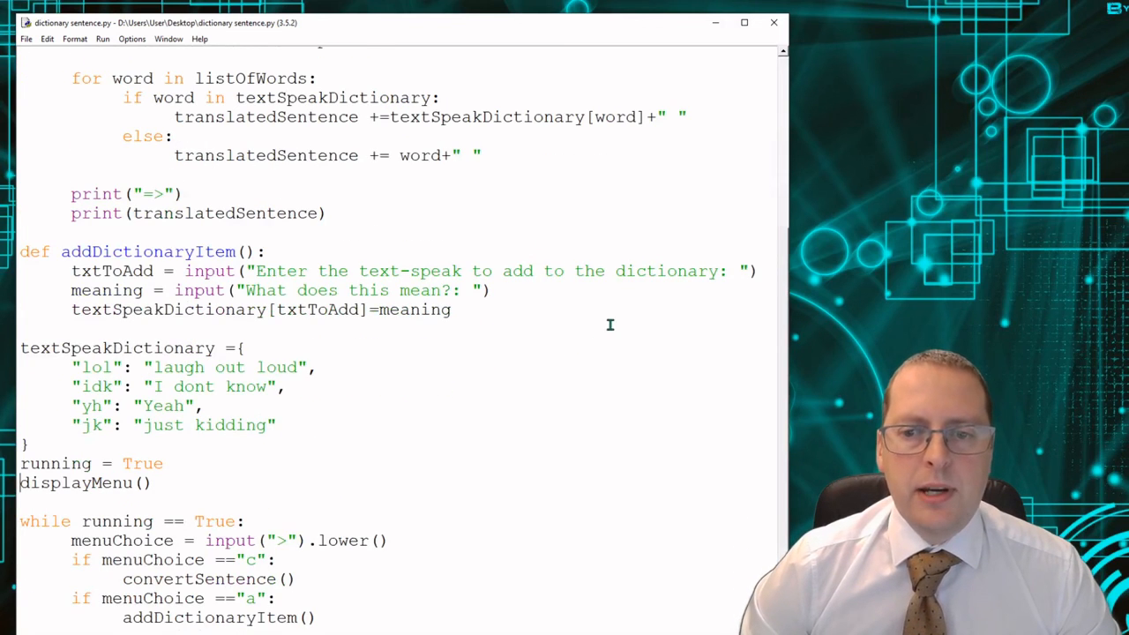